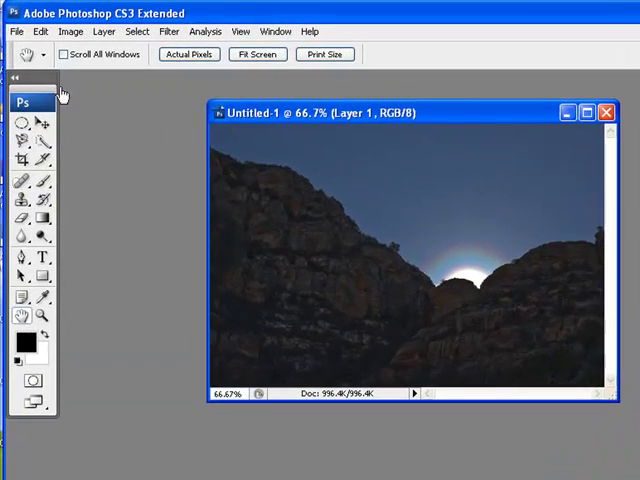
- Bring up the File menu to start a new document
{"action": "left_click", "coordinate": [16, 32]}
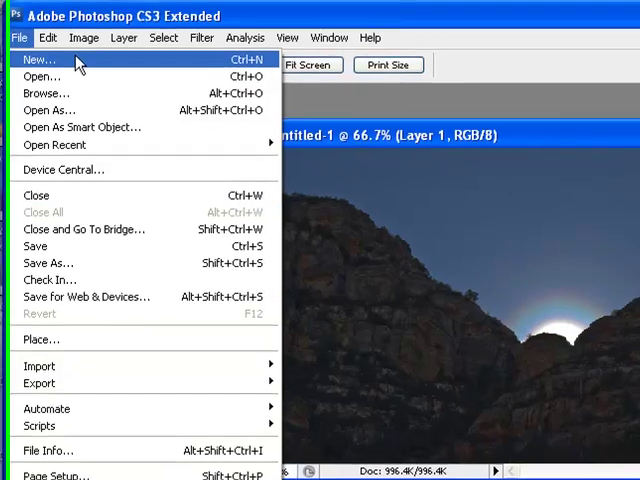
- Start a new document named 'Text and picture' with the Custom preset in inches
{"action": "left_click", "coordinate": [40, 60]}
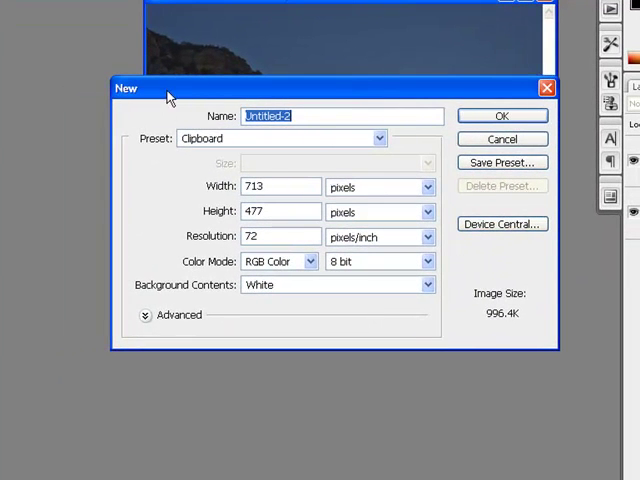
{"action": "mouse_move", "coordinate": [342, 122]}
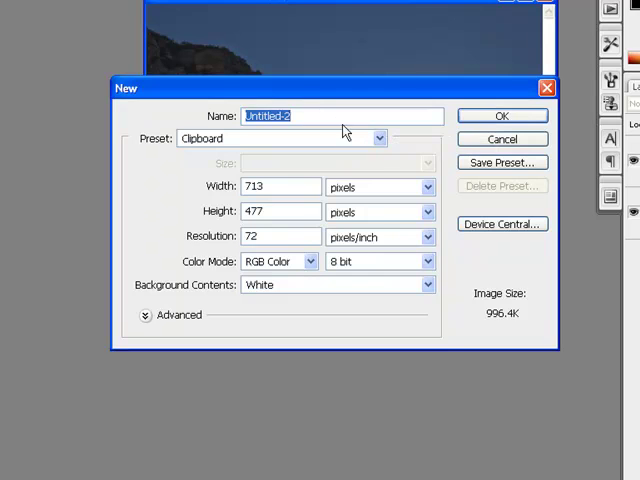
{"action": "type", "text": "TEx"}
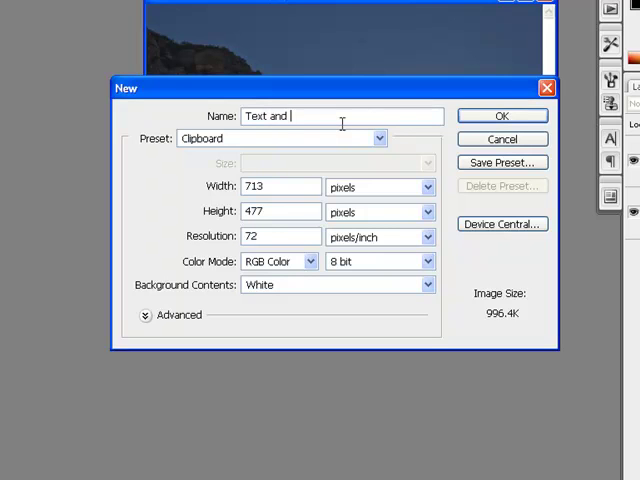
{"action": "type", "text": "picturee"}
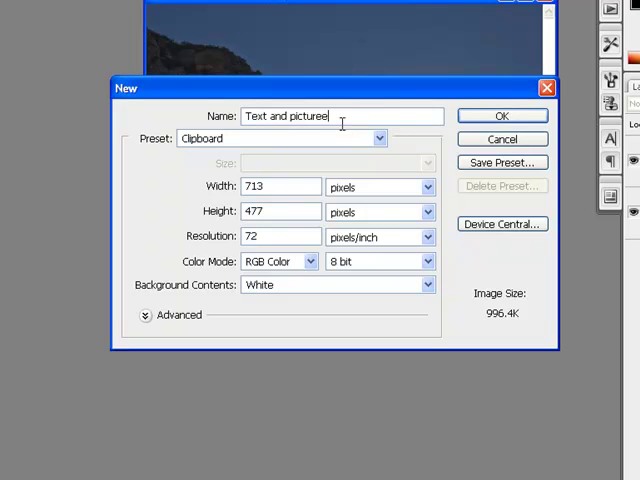
{"action": "key", "text": "Backspace"}
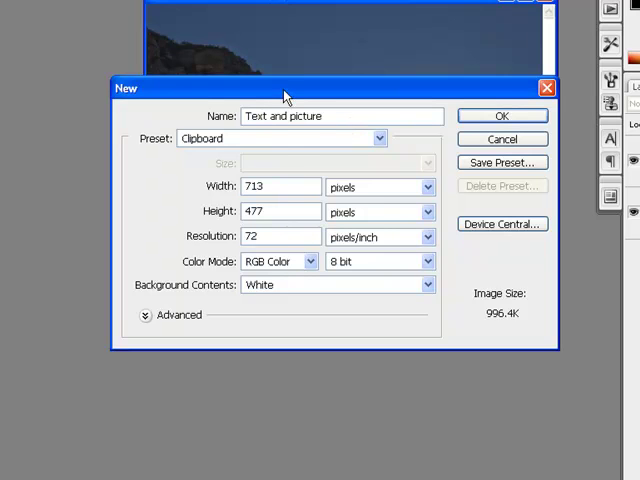
{"action": "left_click_drag", "start_coordinate": [284, 88], "coordinate": [284, 156]}
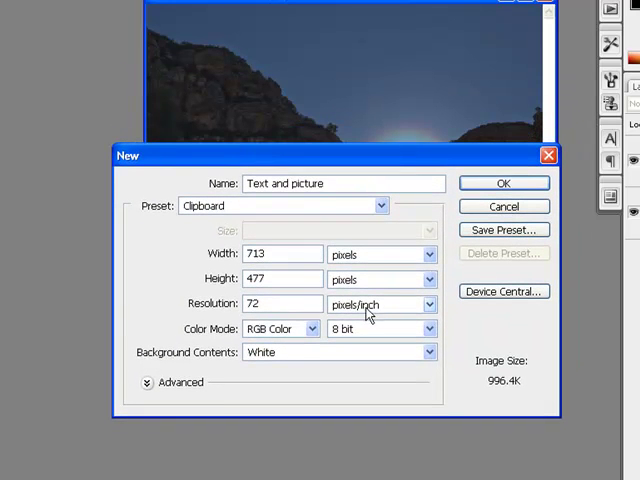
{"action": "left_click", "coordinate": [380, 304]}
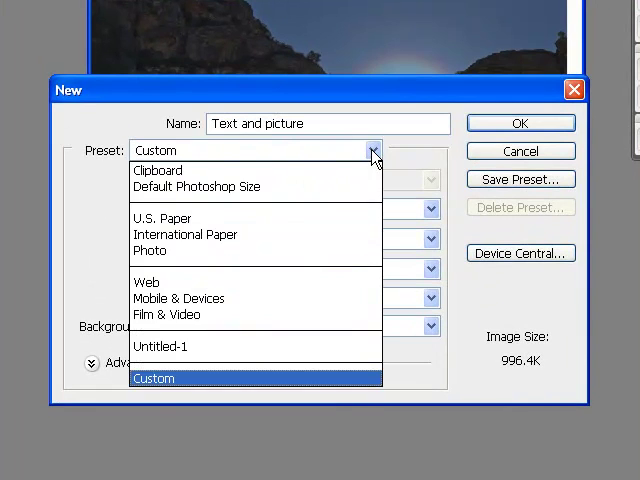
{"action": "left_click", "coordinate": [154, 378]}
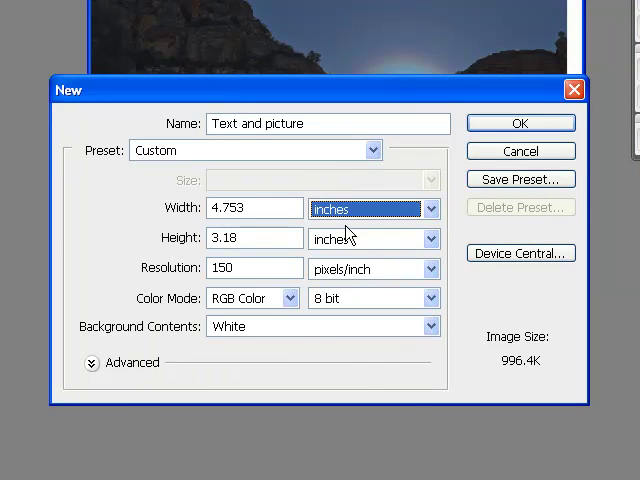
- Set the document to 8.5 in wide by 11 in high at 150 pixels/inch
{"action": "left_click", "coordinate": [250, 208]}
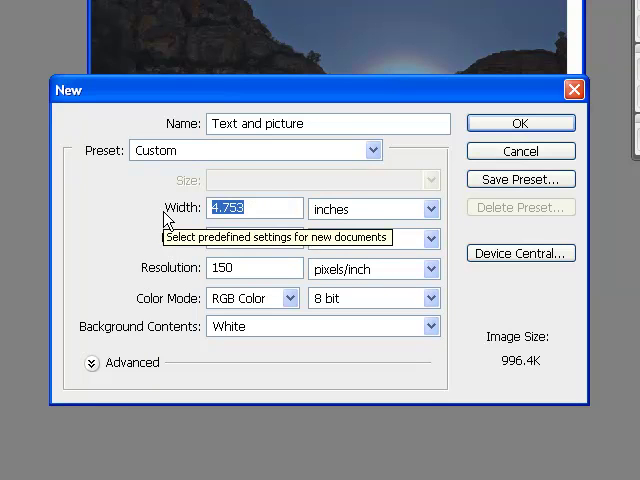
{"action": "type", "text": "8.5"}
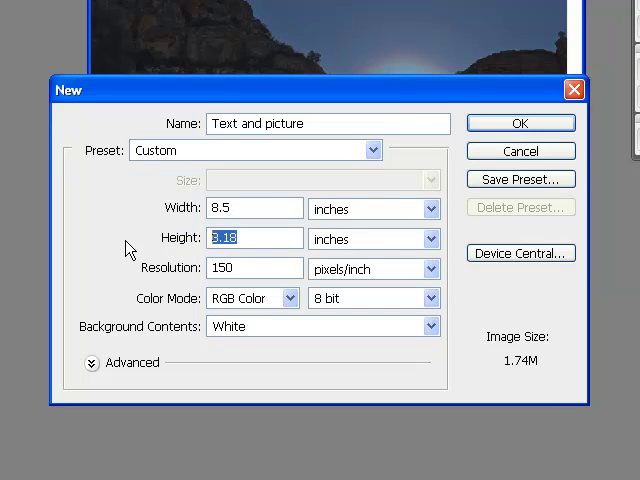
{"action": "type", "text": "11"}
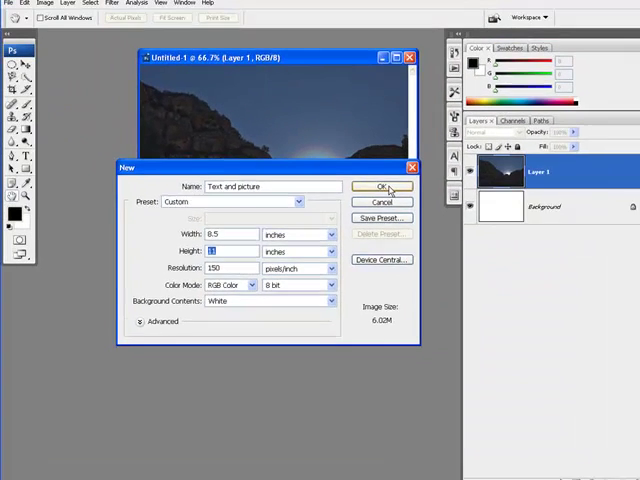
- Create the letter document and drag the hillside photo into it as a new layer with the Move tool
{"action": "left_click", "coordinate": [382, 188]}
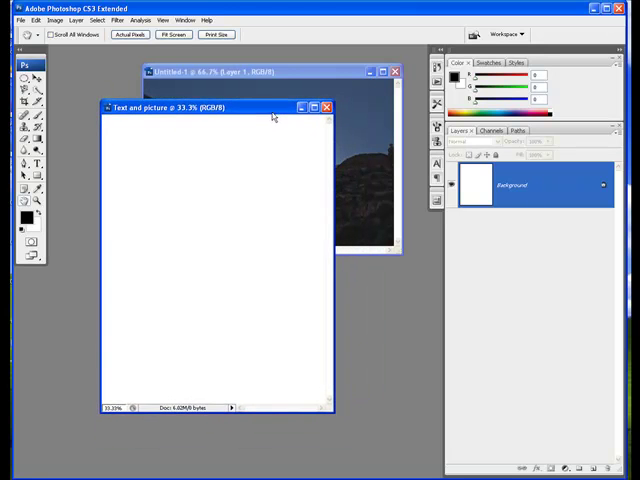
{"action": "left_click", "coordinate": [264, 72]}
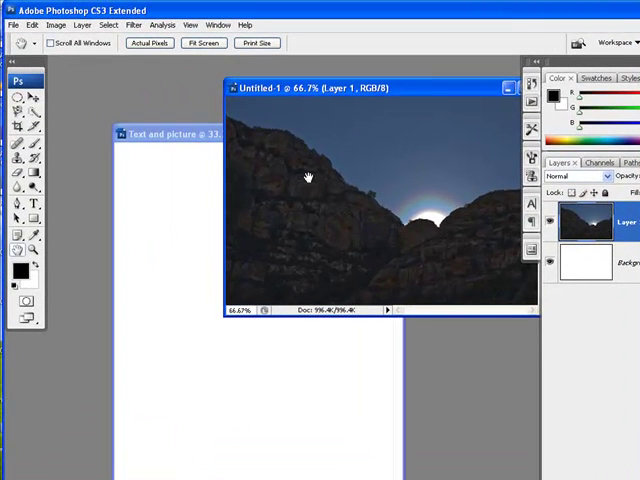
{"action": "mouse_move", "coordinate": [258, 108]}
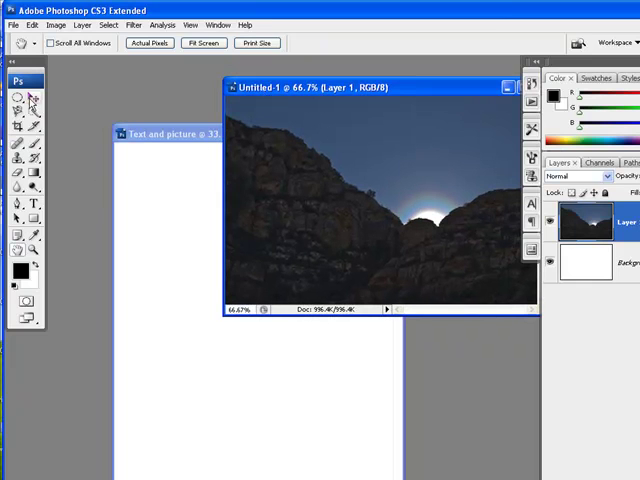
{"action": "mouse_move", "coordinate": [198, 152]}
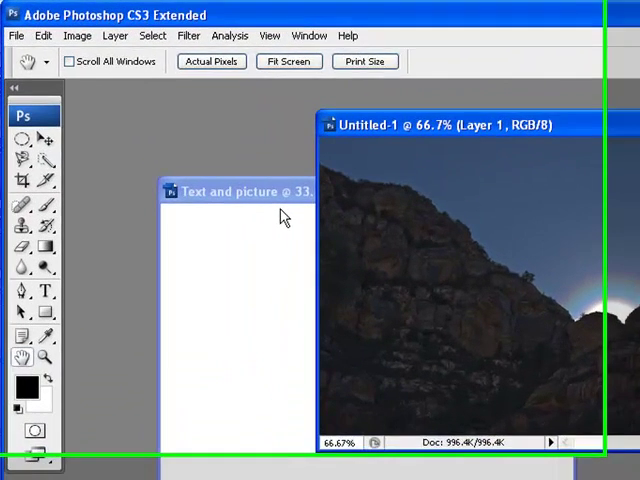
{"action": "left_click", "coordinate": [16, 140]}
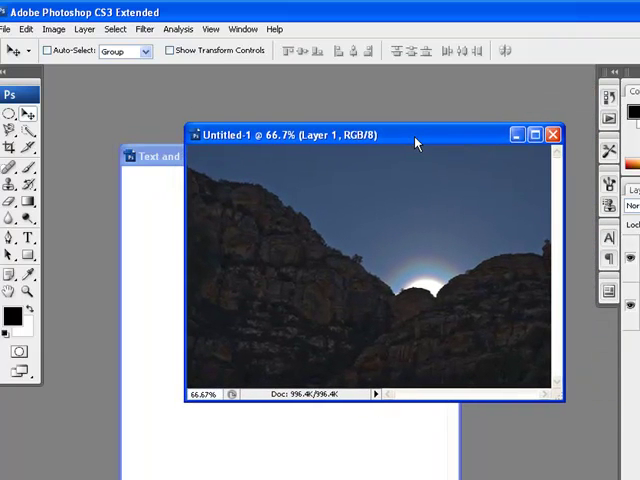
{"action": "mouse_move", "coordinate": [240, 148]}
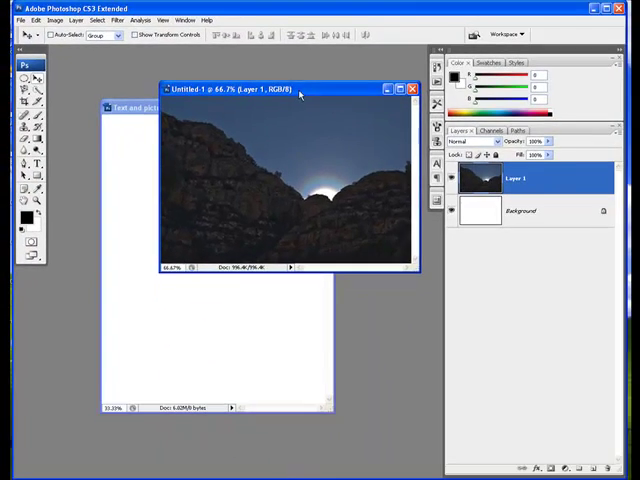
{"action": "left_click_drag", "start_coordinate": [298, 88], "coordinate": [310, 78]}
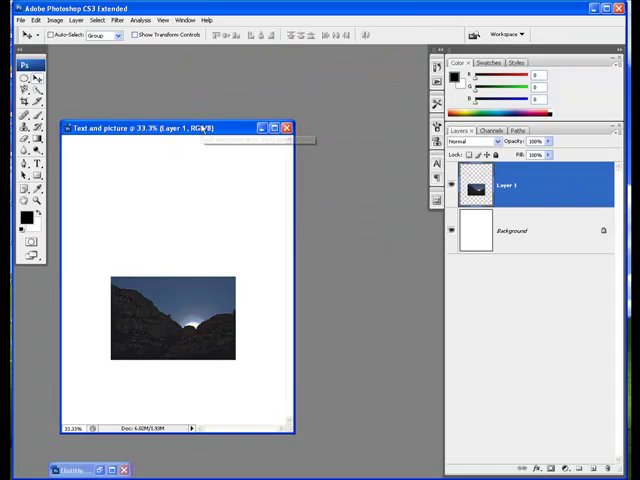
- Rename the copied photo layer to 'picture' and dismiss the locked-layer warning
{"action": "left_click", "coordinate": [512, 232]}
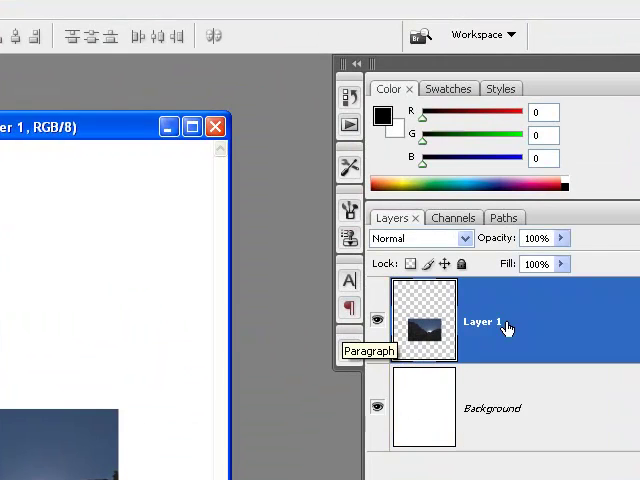
{"action": "double_click", "coordinate": [482, 322]}
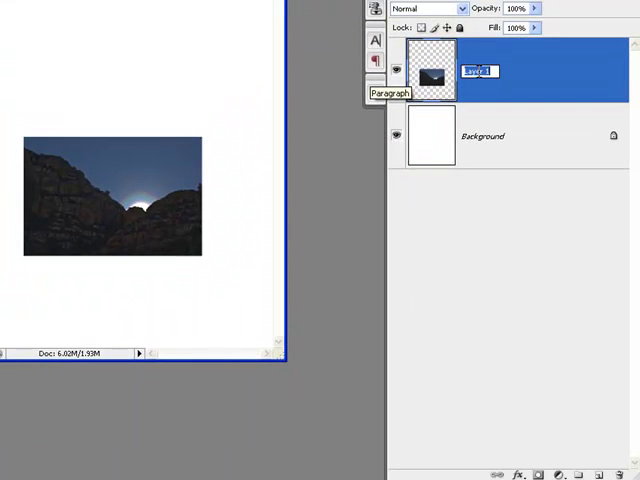
{"action": "type", "text": "p"}
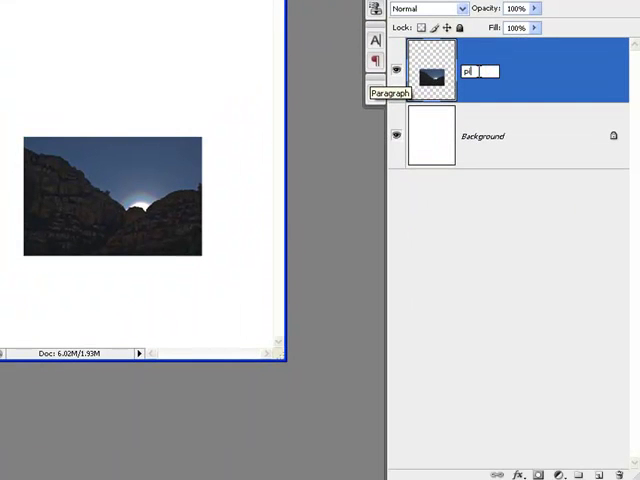
{"action": "type", "text": "icture"}
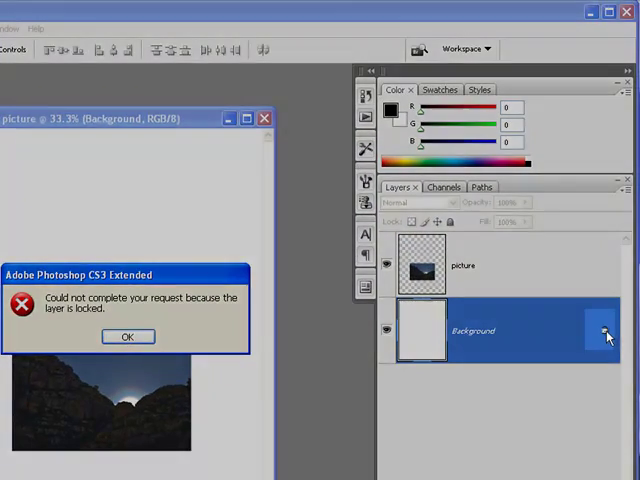
{"action": "left_click", "coordinate": [128, 336]}
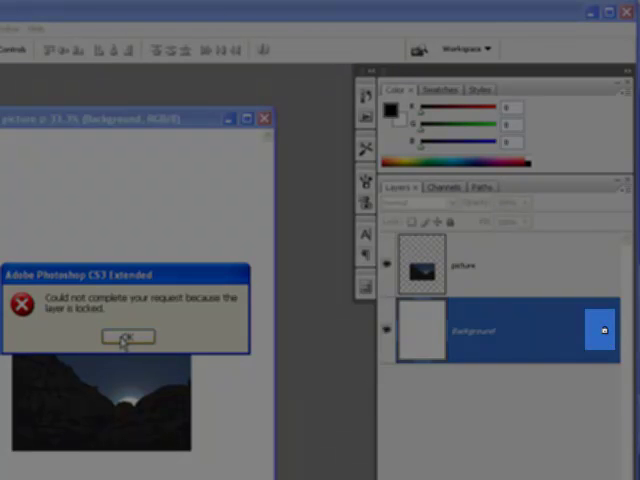
{"action": "left_click", "coordinate": [128, 336]}
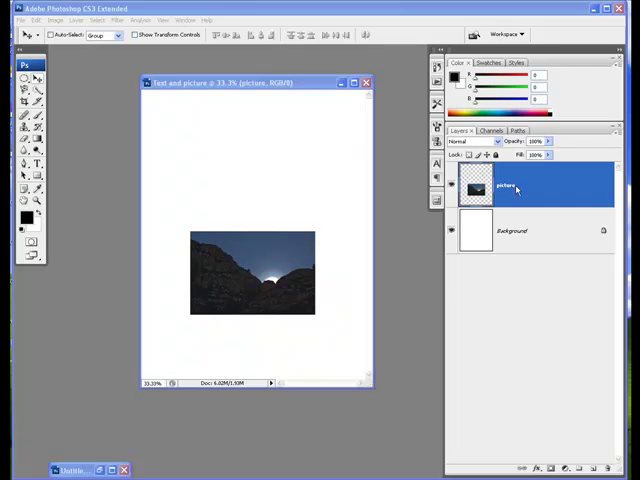
- Make the picture layer active to reach its layer options
{"action": "left_click", "coordinate": [512, 234]}
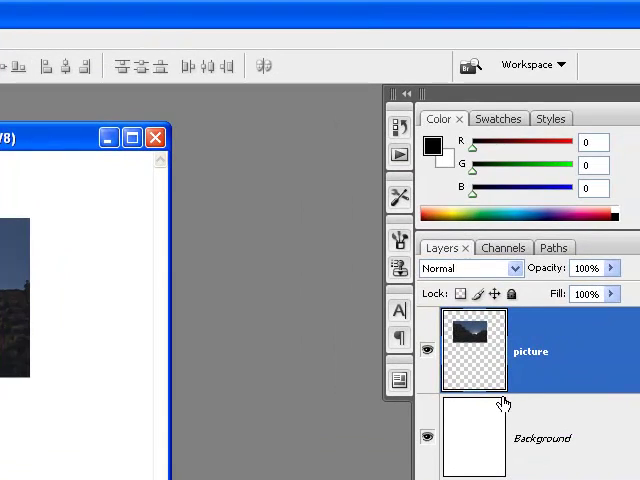
{"action": "mouse_move", "coordinate": [484, 372]}
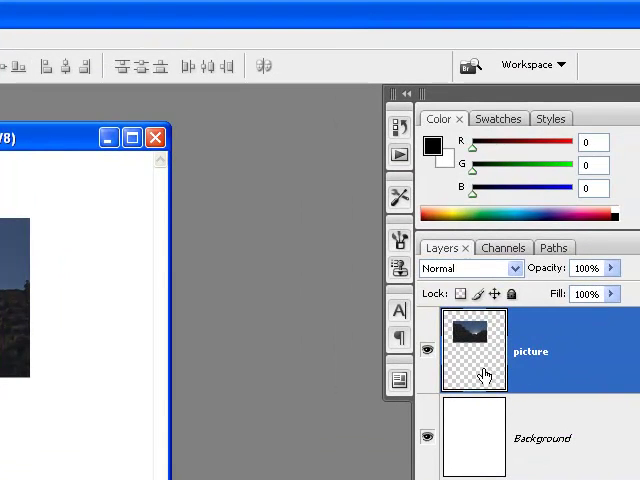
{"action": "mouse_move", "coordinate": [538, 384]}
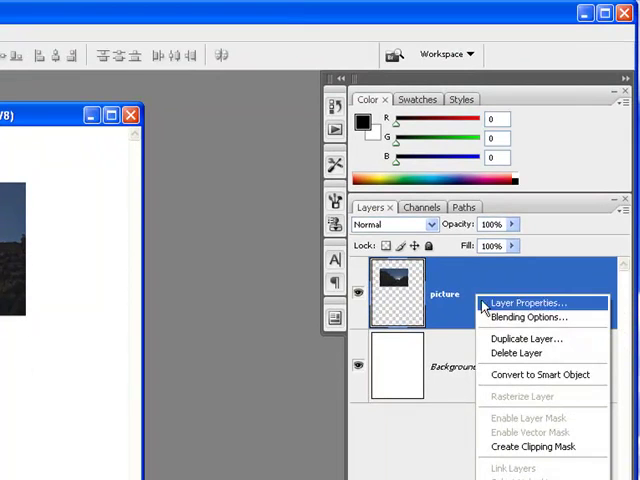
{"action": "mouse_move", "coordinate": [528, 316]}
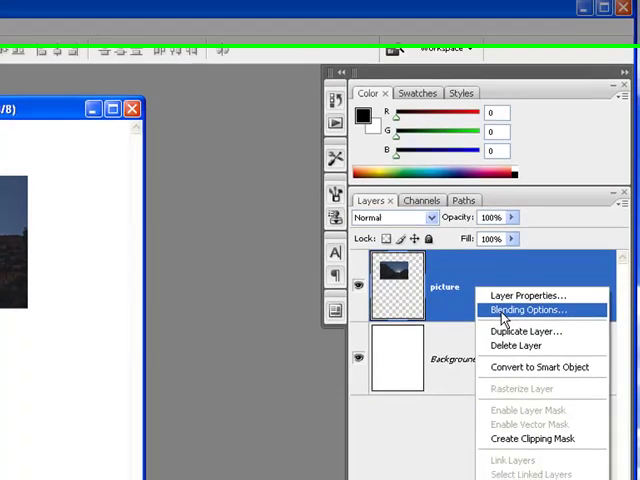
- Preview pattern overlay, colour overlay, satin and drop shadow effects in the picture layer's Layer Style settings
{"action": "left_click", "coordinate": [530, 308]}
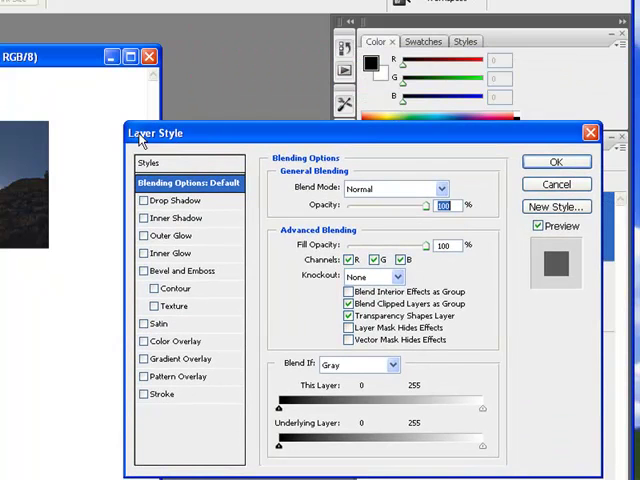
{"action": "mouse_move", "coordinate": [268, 440]}
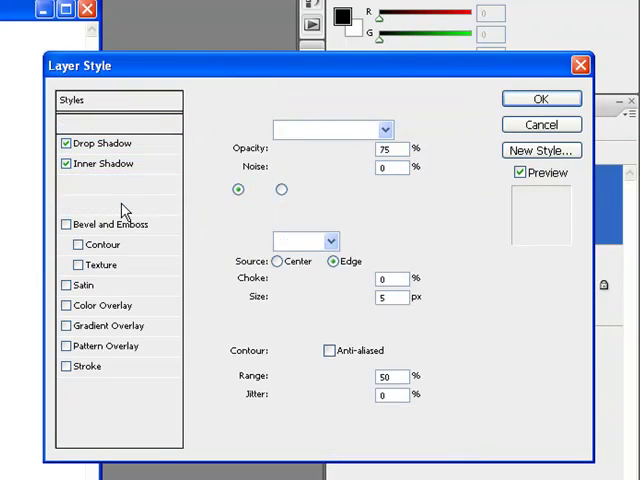
{"action": "left_click", "coordinate": [68, 284]}
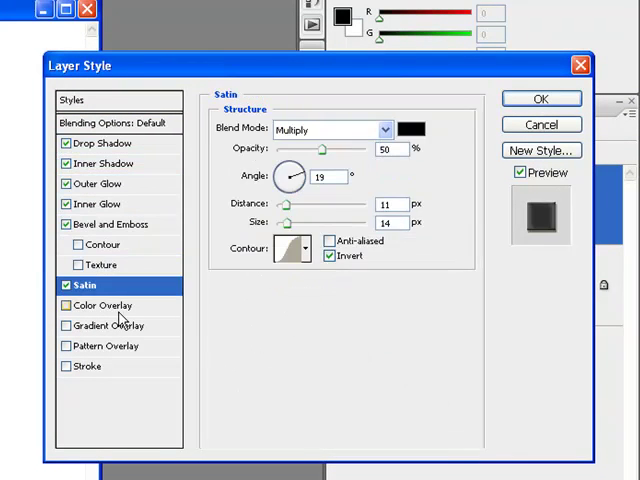
{"action": "left_click", "coordinate": [108, 344]}
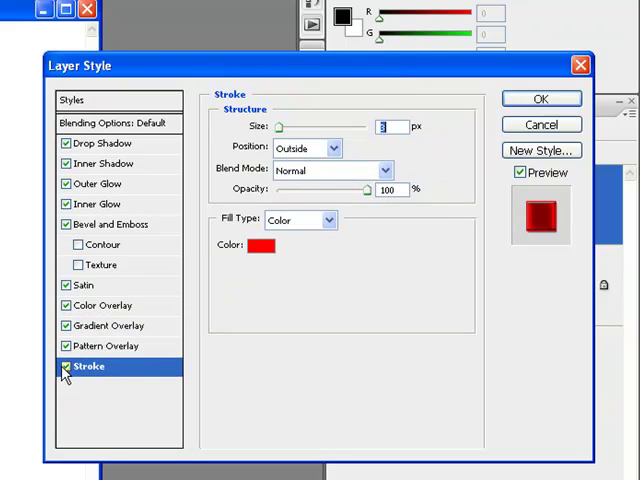
{"action": "left_click", "coordinate": [108, 344]}
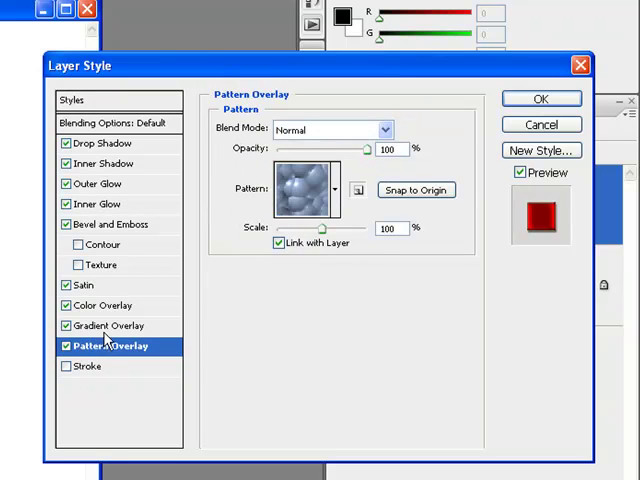
{"action": "left_click", "coordinate": [100, 304]}
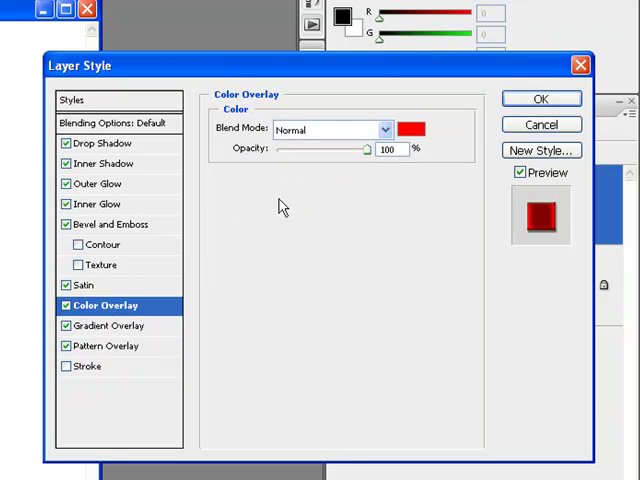
{"action": "mouse_move", "coordinate": [436, 196]}
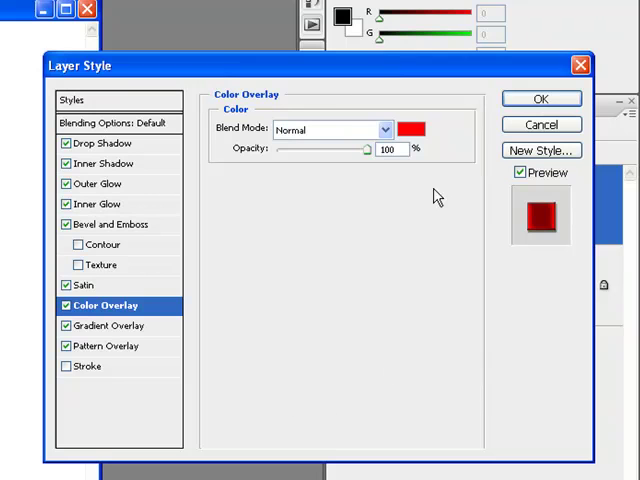
{"action": "left_click", "coordinate": [84, 284]}
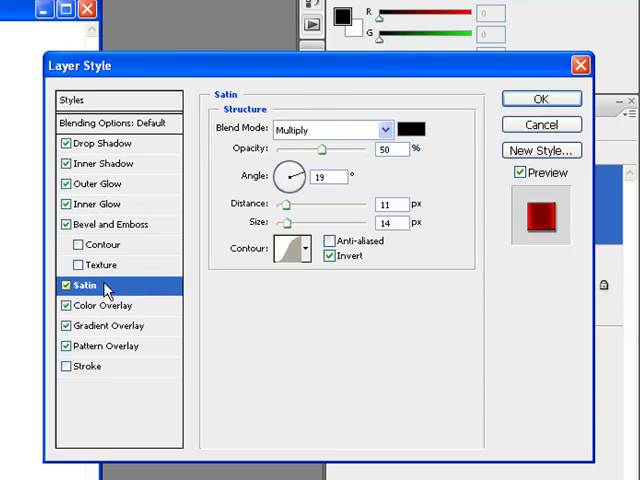
{"action": "mouse_move", "coordinate": [288, 176]}
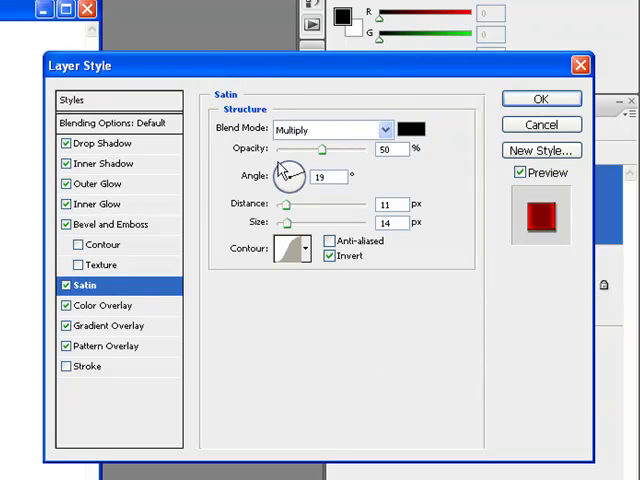
{"action": "mouse_move", "coordinate": [248, 198]}
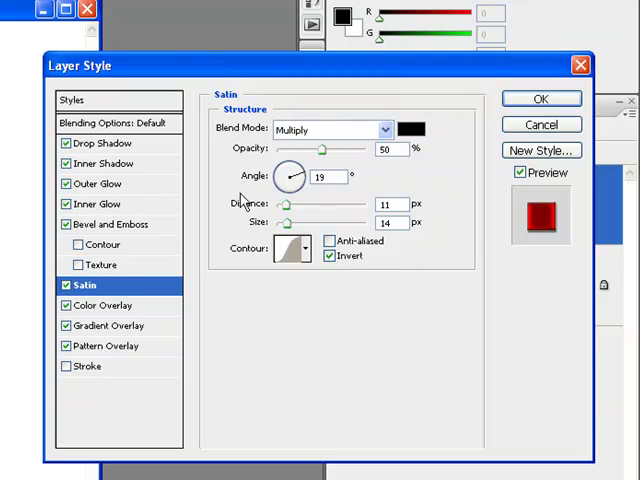
{"action": "mouse_move", "coordinate": [348, 146]}
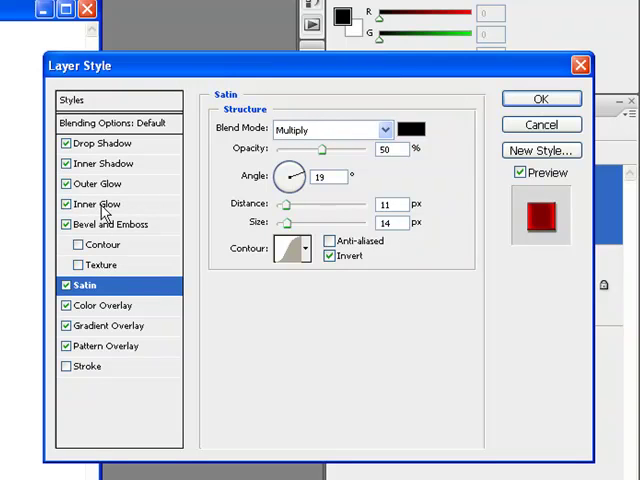
{"action": "left_click", "coordinate": [104, 144]}
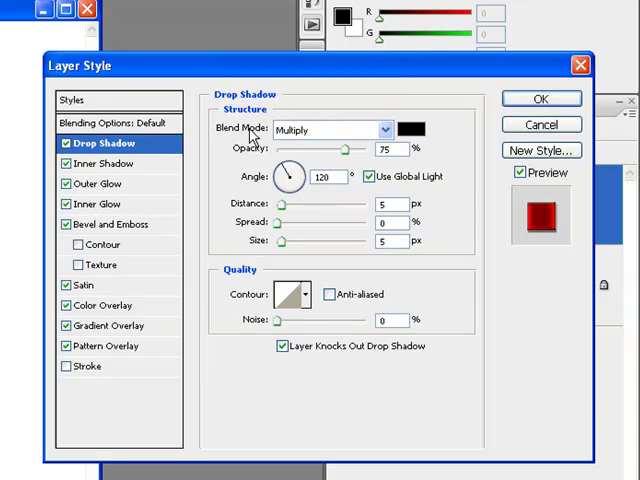
{"action": "mouse_move", "coordinate": [436, 212]}
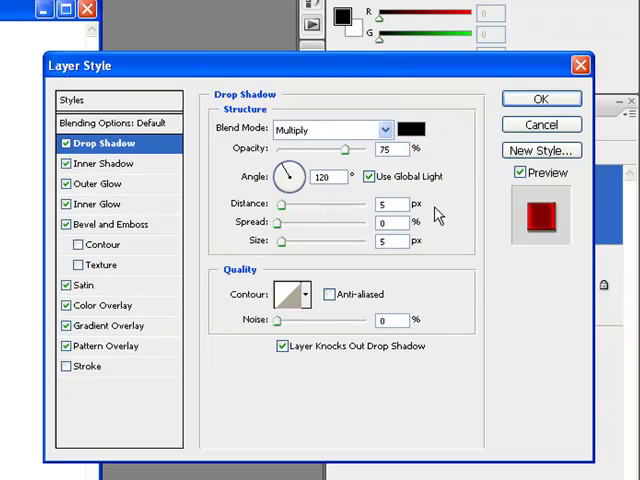
{"action": "mouse_move", "coordinate": [70, 366]}
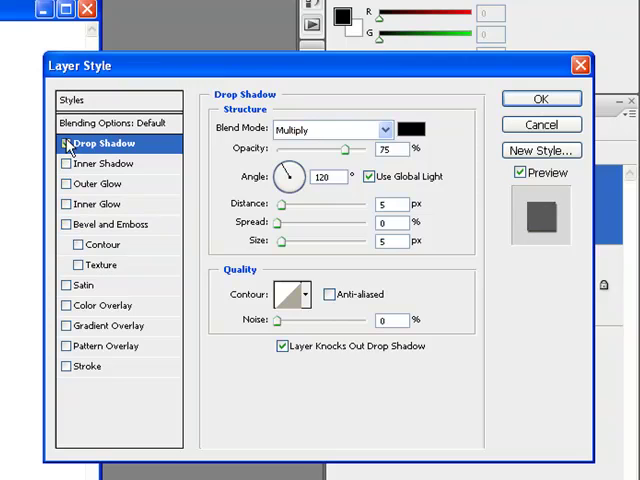
- Keep only Drop Shadow and Stroke enabled on the picture layer
{"action": "left_click", "coordinate": [68, 144]}
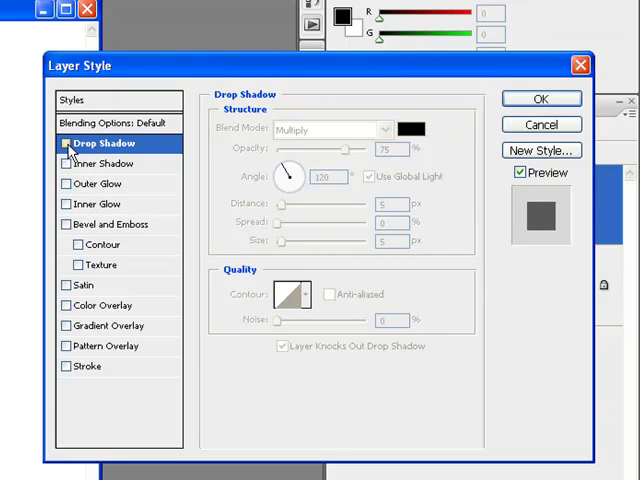
{"action": "left_click", "coordinate": [68, 144]}
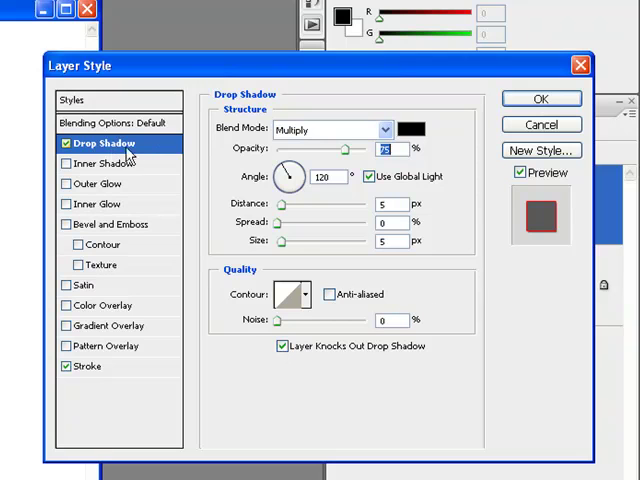
{"action": "mouse_move", "coordinate": [140, 152]}
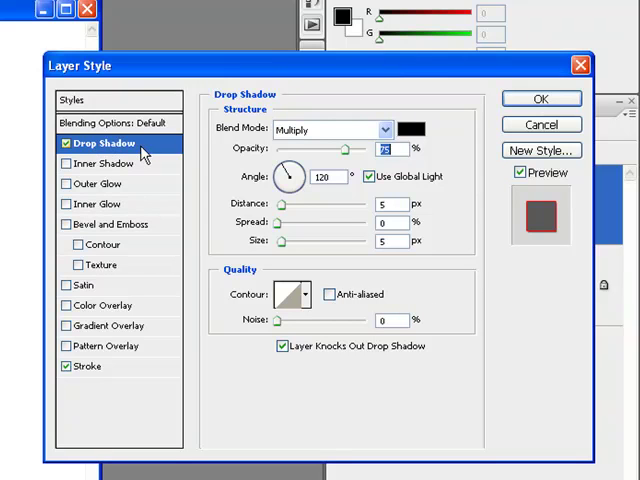
{"action": "mouse_move", "coordinate": [96, 268]}
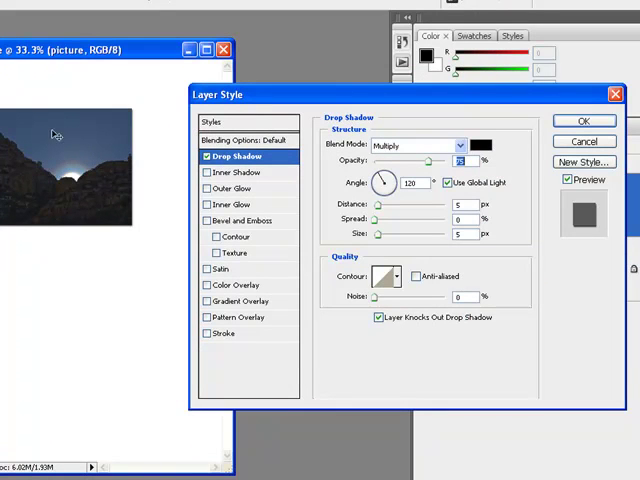
{"action": "mouse_move", "coordinate": [272, 170]}
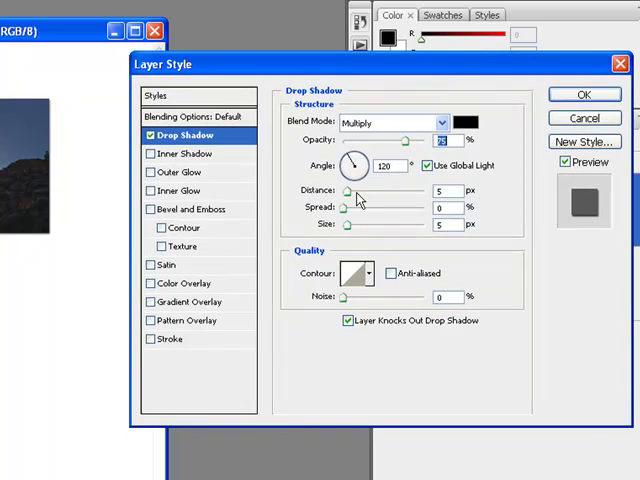
{"action": "mouse_move", "coordinate": [428, 182]}
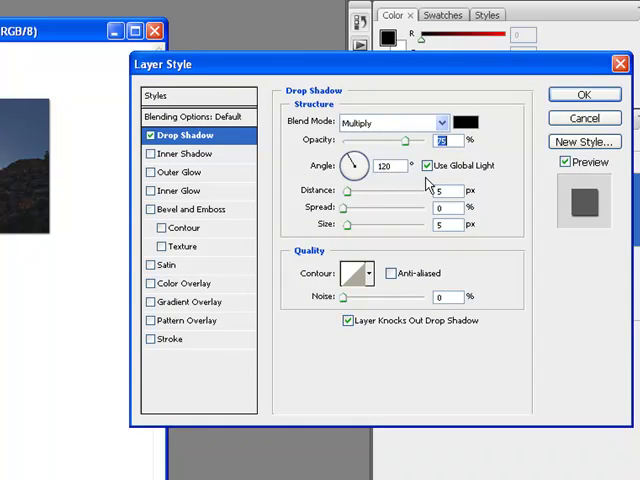
{"action": "mouse_move", "coordinate": [38, 166]}
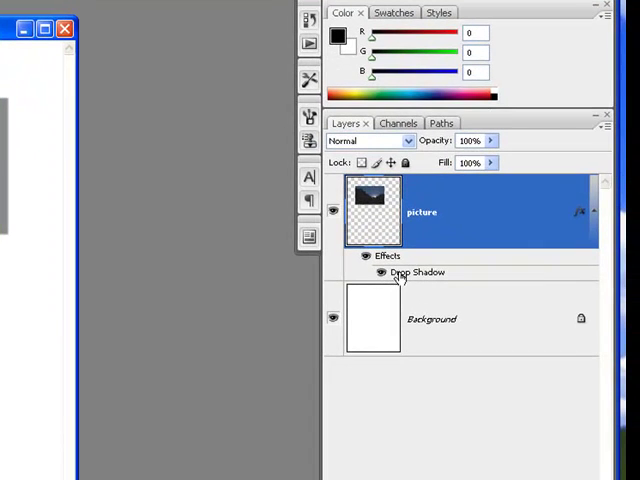
{"action": "mouse_move", "coordinate": [420, 280]}
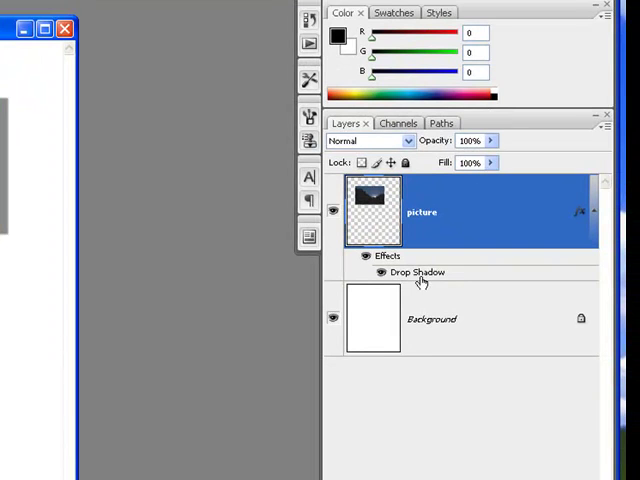
{"action": "mouse_move", "coordinate": [468, 222]}
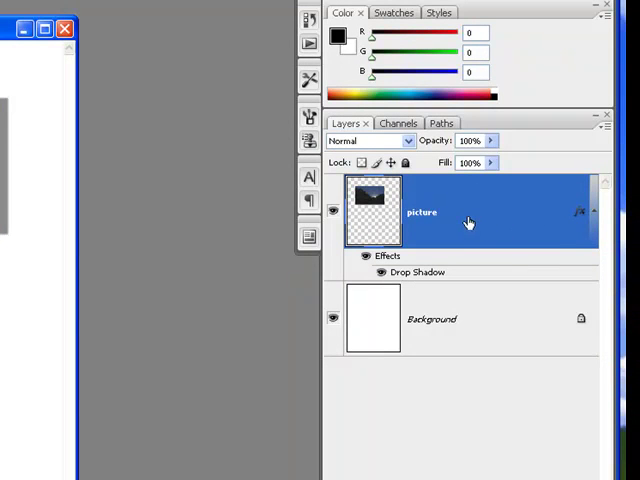
- Reopen the picture layer's Drop Shadow settings and drag the shadow farther down-right of the photo
{"action": "right_click", "coordinate": [470, 220]}
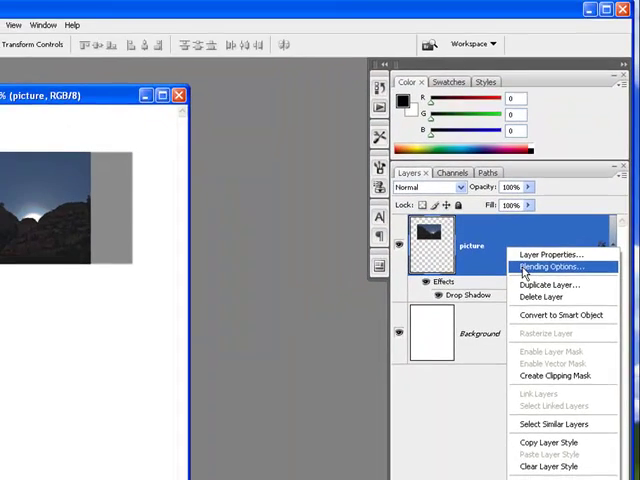
{"action": "left_click", "coordinate": [556, 266]}
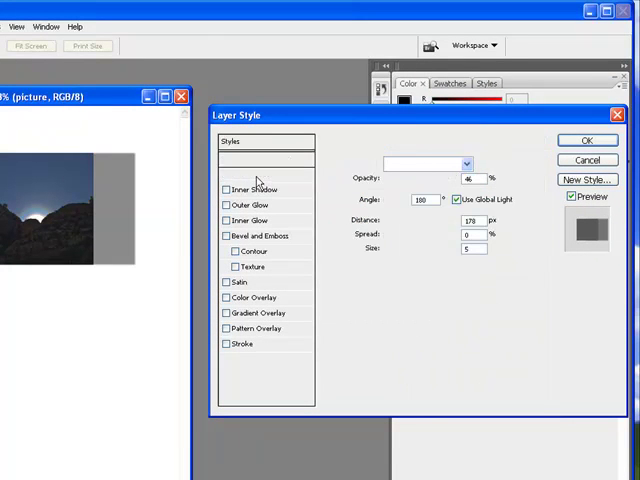
{"action": "left_click", "coordinate": [248, 174]}
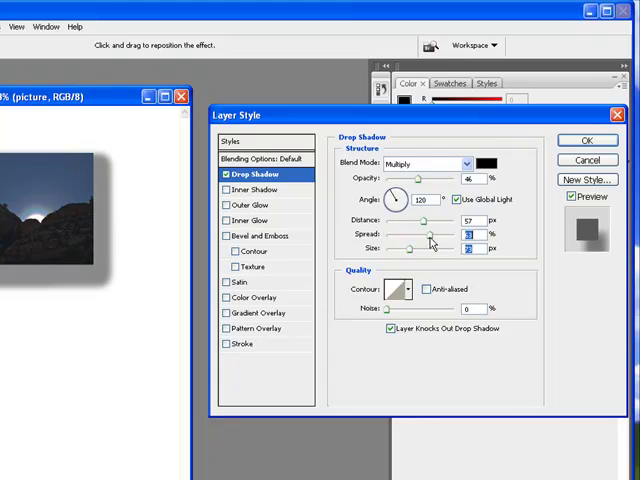
{"action": "left_click_drag", "start_coordinate": [428, 236], "coordinate": [416, 236]}
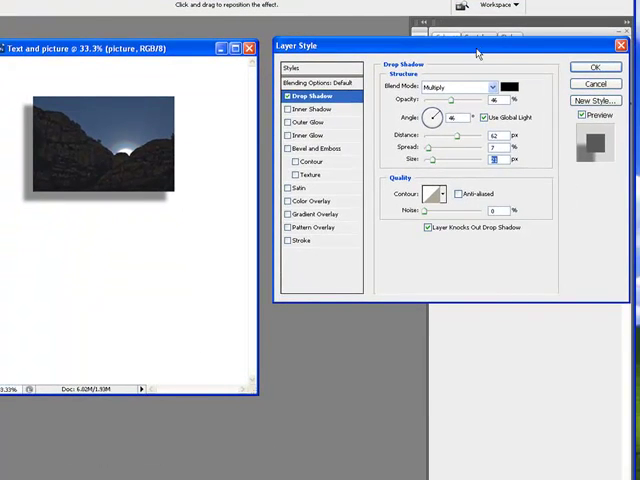
- Set the drop shadow blend mode to Normal instead of Multiply
{"action": "left_click", "coordinate": [450, 112]}
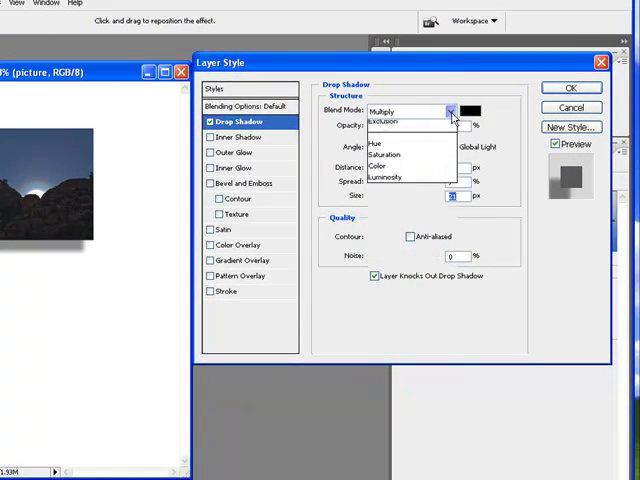
{"action": "left_click", "coordinate": [448, 112]}
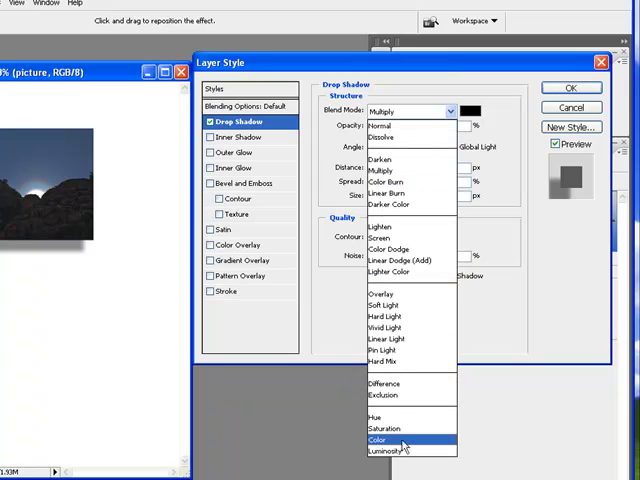
{"action": "left_click", "coordinate": [382, 294]}
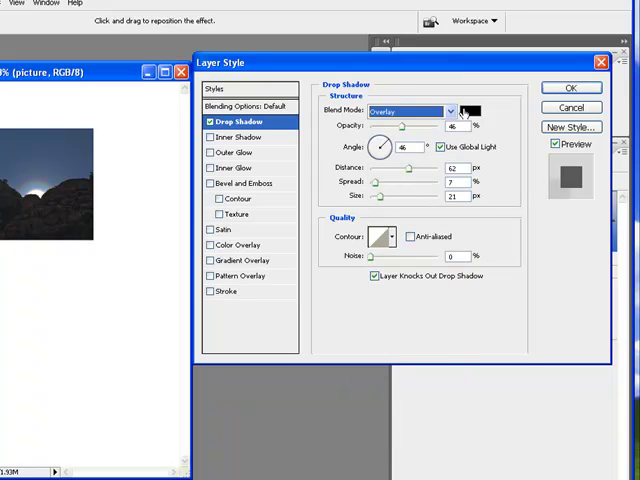
{"action": "left_click", "coordinate": [408, 110]}
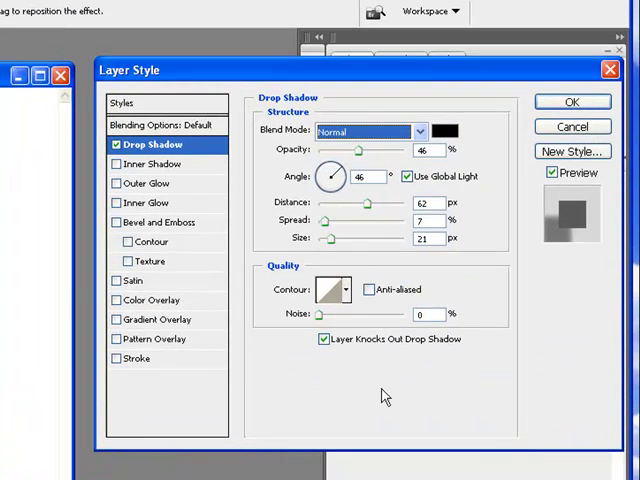
{"action": "mouse_move", "coordinate": [440, 308]}
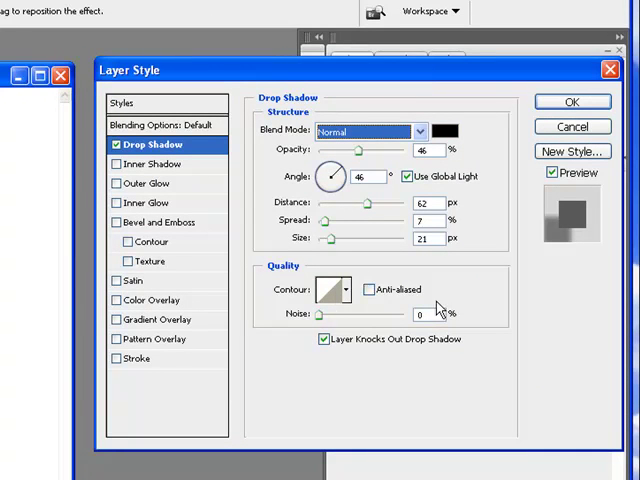
{"action": "mouse_move", "coordinate": [336, 328]}
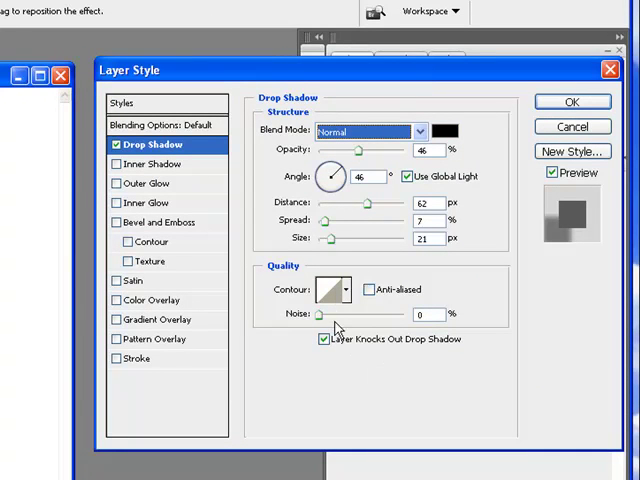
{"action": "mouse_move", "coordinate": [292, 296]}
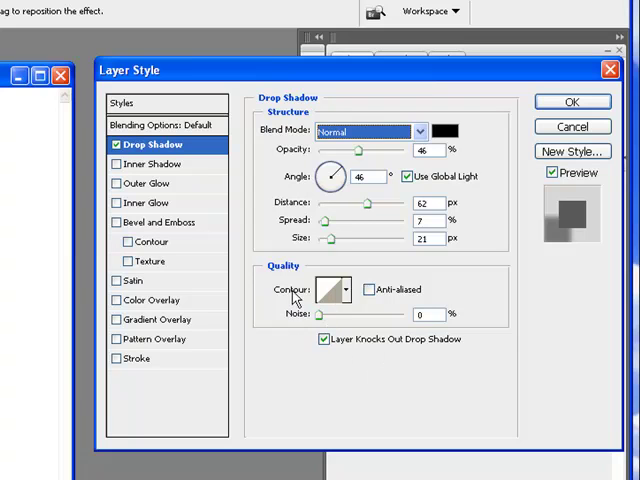
{"action": "mouse_move", "coordinate": [304, 456]}
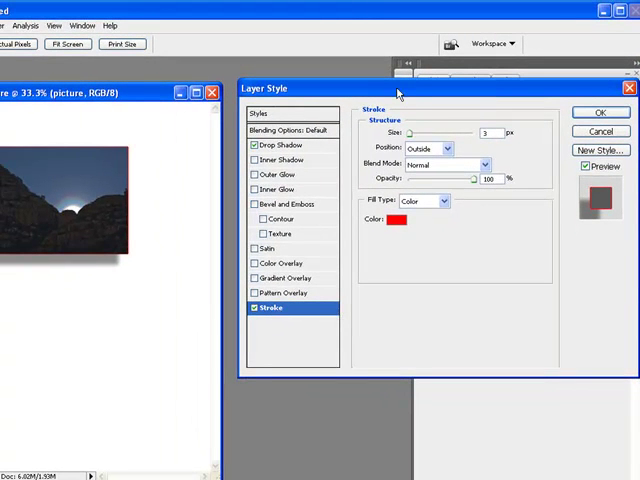
{"action": "mouse_move", "coordinate": [204, 264]}
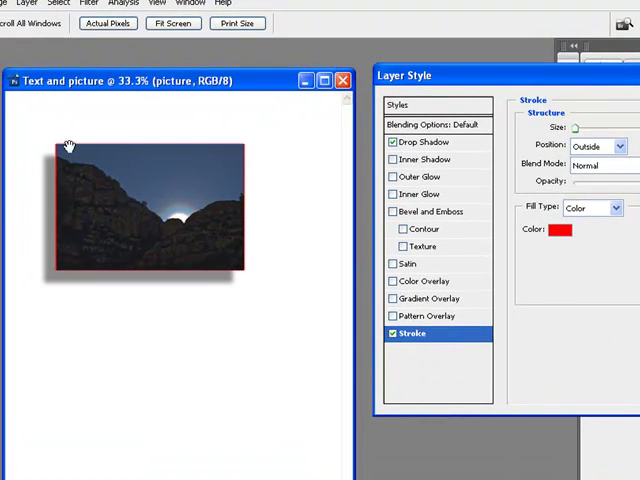
{"action": "mouse_move", "coordinate": [132, 174]}
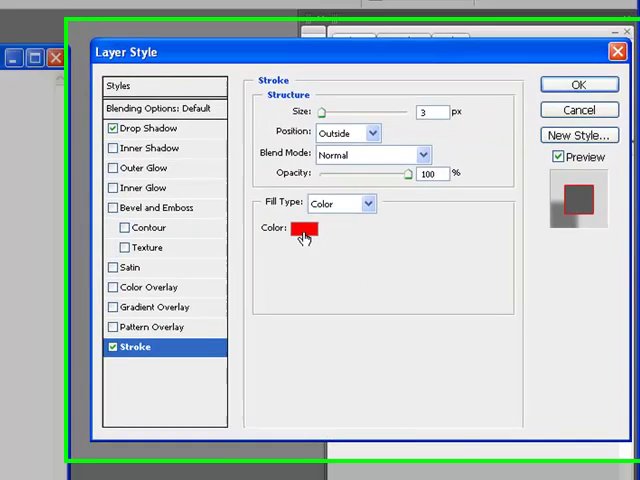
- Give the stroke a bright lime-green colour at 10 px and apply the layer style
{"action": "left_click", "coordinate": [304, 234]}
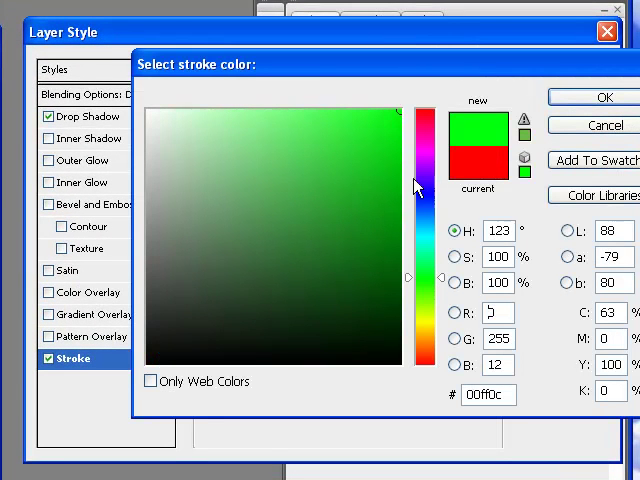
{"action": "left_click", "coordinate": [602, 96]}
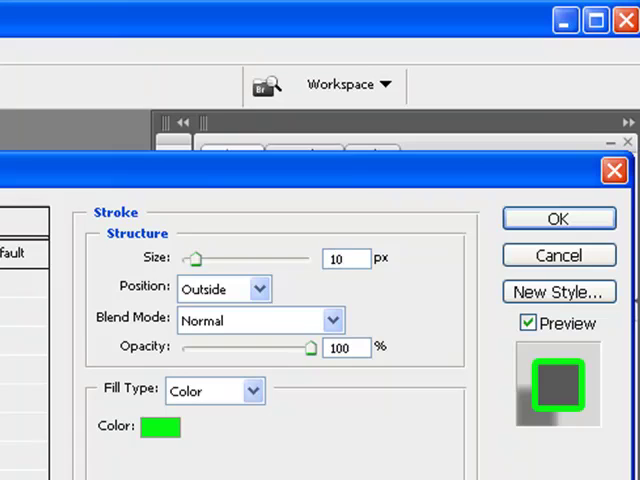
{"action": "left_click", "coordinate": [558, 218]}
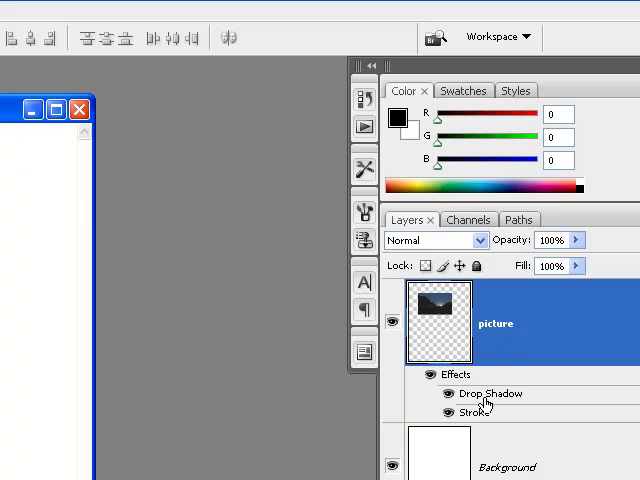
{"action": "mouse_move", "coordinate": [476, 412]}
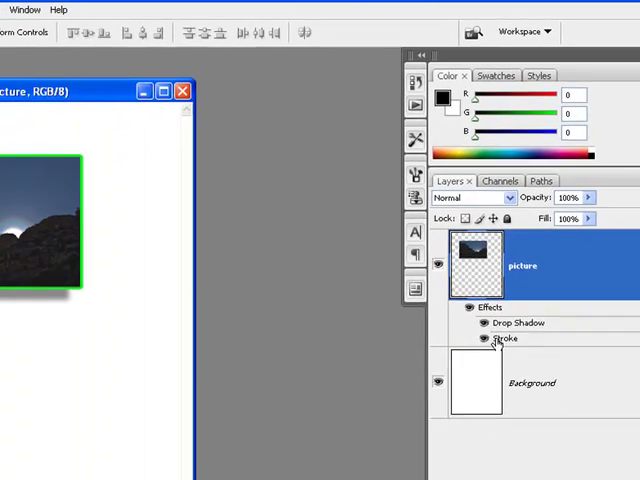
- Hide the Stroke effect on the 'picture' layer so only its drop shadow remains visible
{"action": "left_click", "coordinate": [468, 336]}
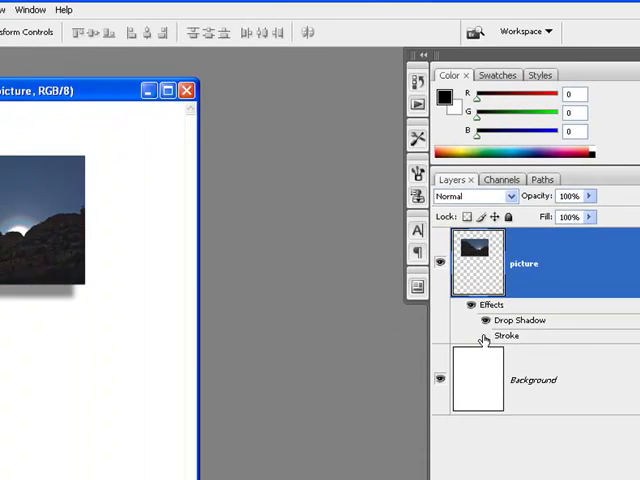